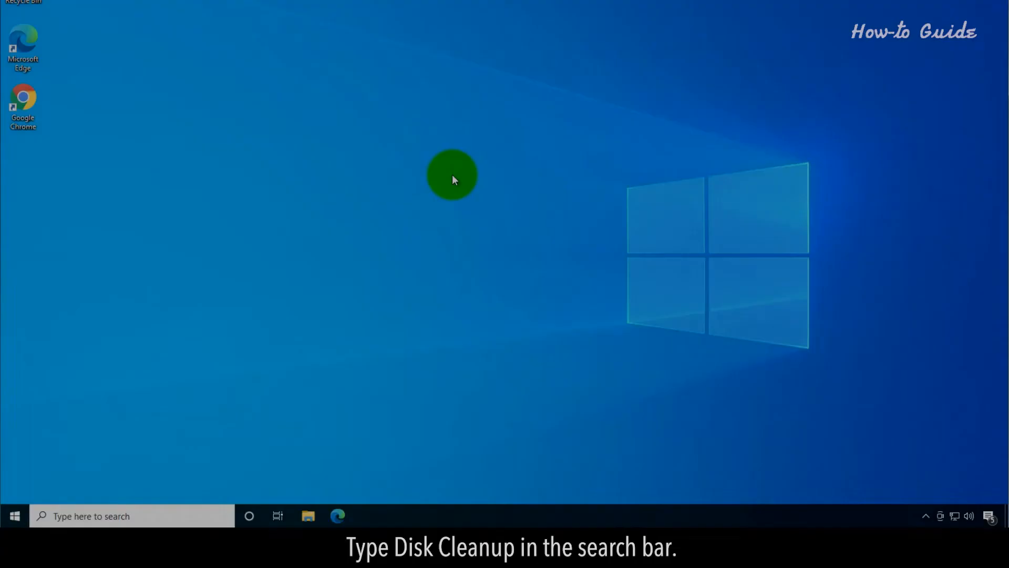
# Search Windows for 'disk cleanup' and launch the Disk Cleanup app.
pyautogui.click(129, 515)
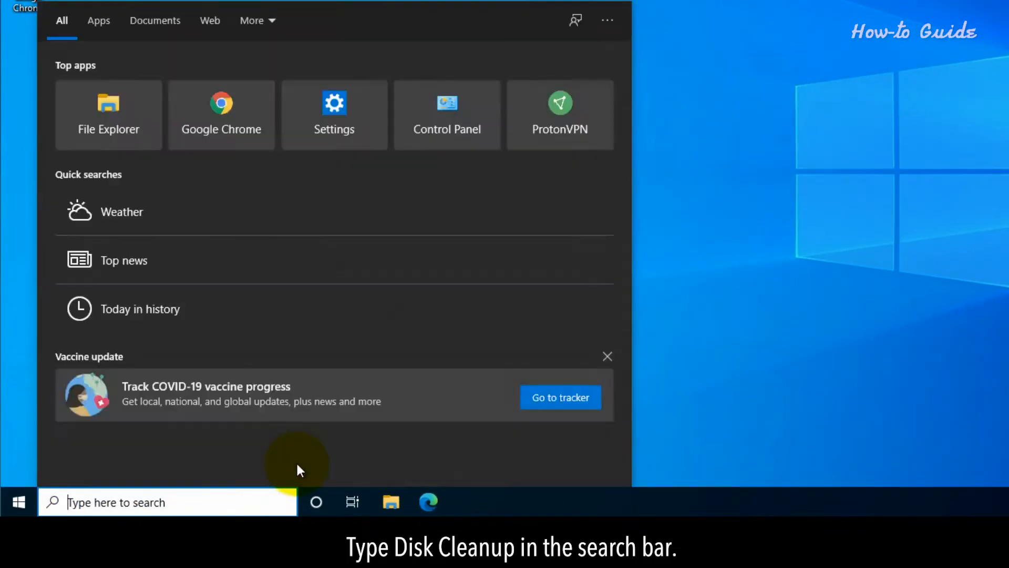
pyautogui.write('disk cleanup')
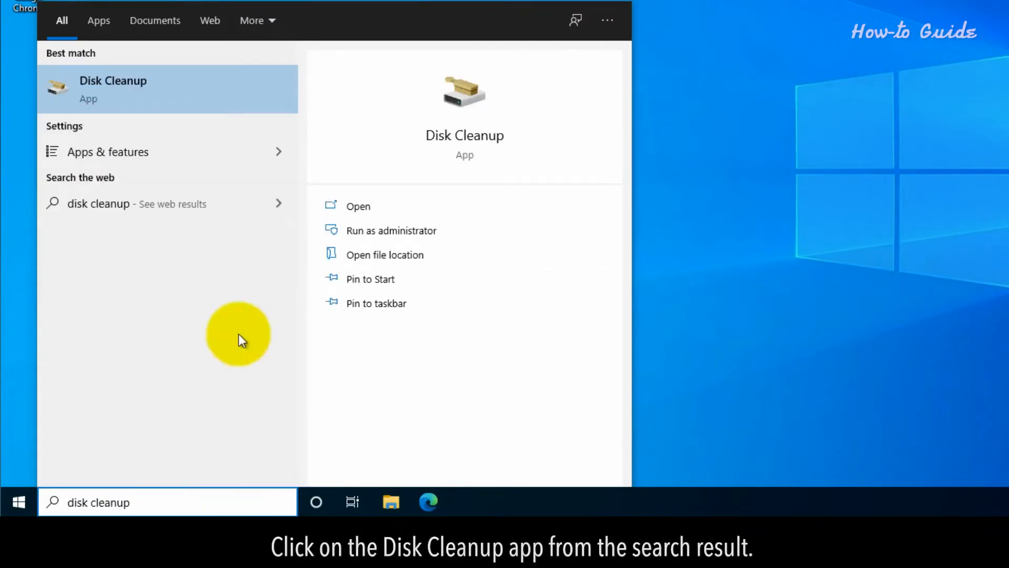
pyautogui.click(114, 89)
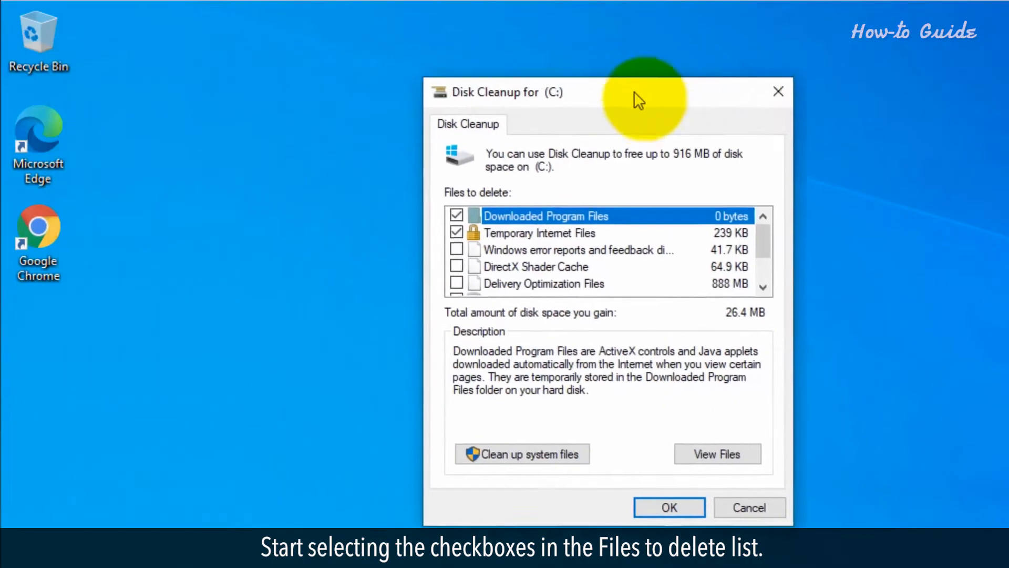
# Center the Disk Cleanup window and tick all file categories, including Temporary files and Thumbnails.
pyautogui.moveTo(637, 92); pyautogui.dragTo(482, 66)
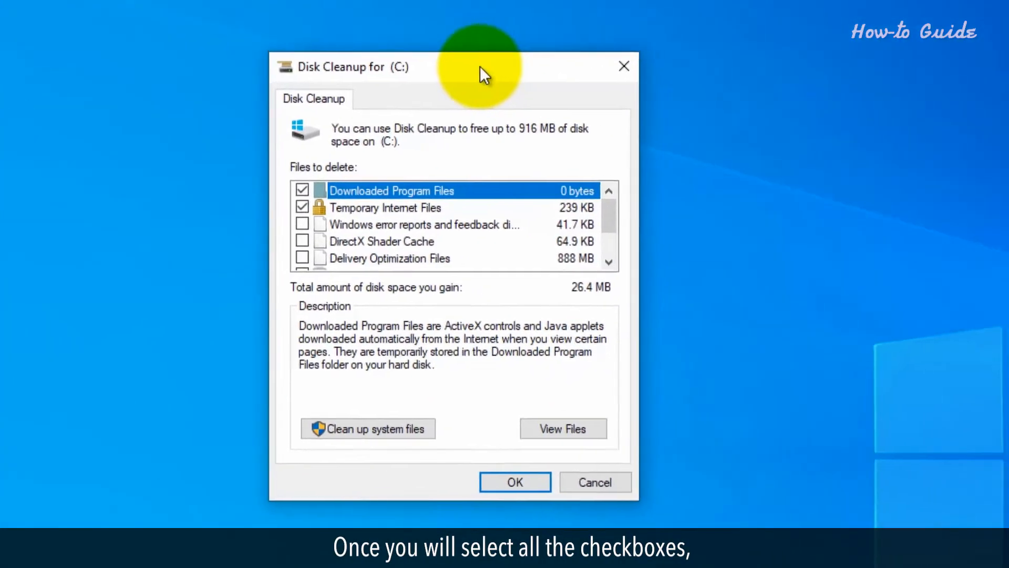
pyautogui.click(302, 224)
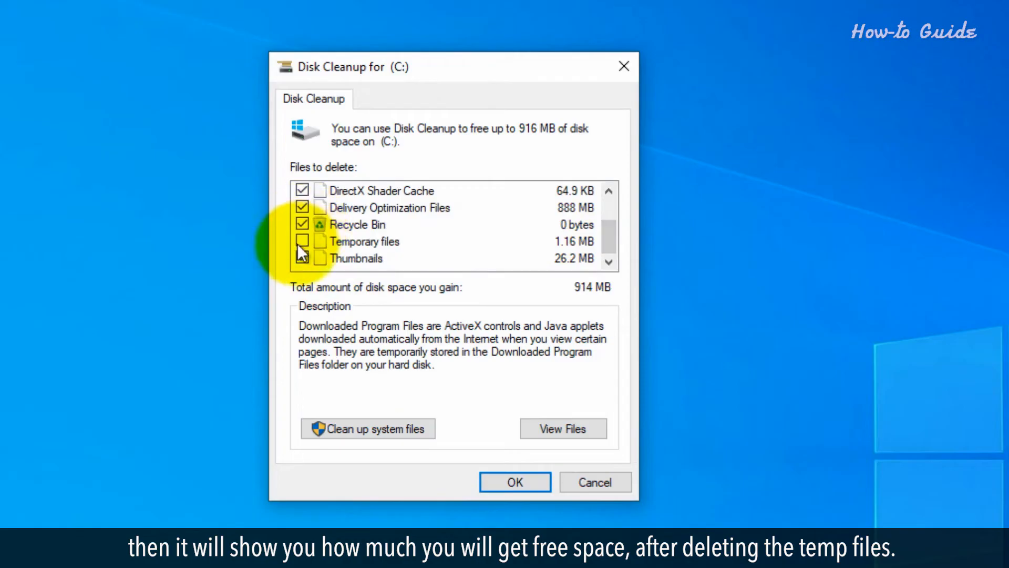
pyautogui.click(302, 242)
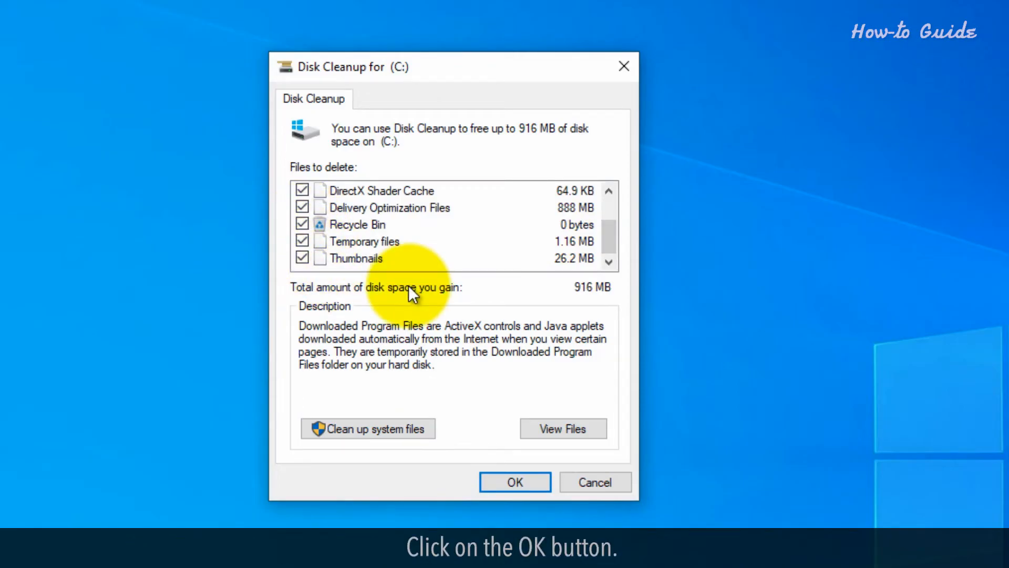
# Confirm cleanup and permanently delete the selected files from drive C.
pyautogui.click(514, 482)
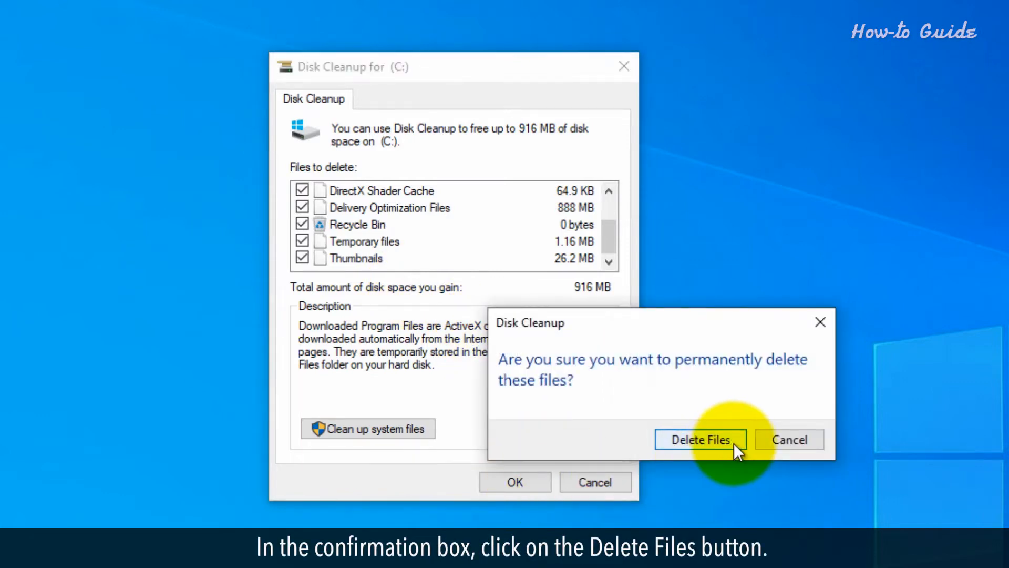
pyautogui.click(700, 439)
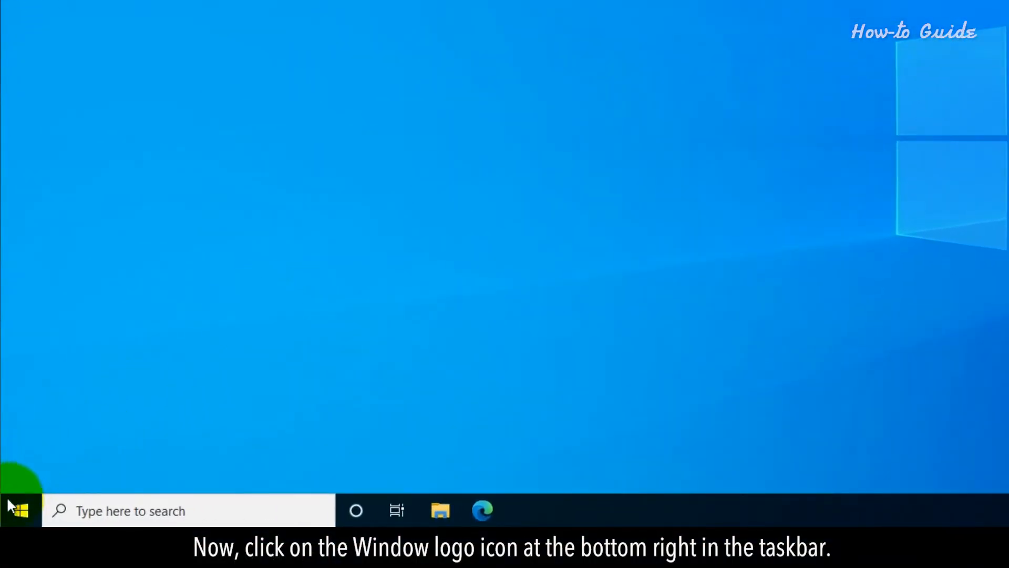
# Open the Start menu to reach the Settings app.
pyautogui.click(18, 510)
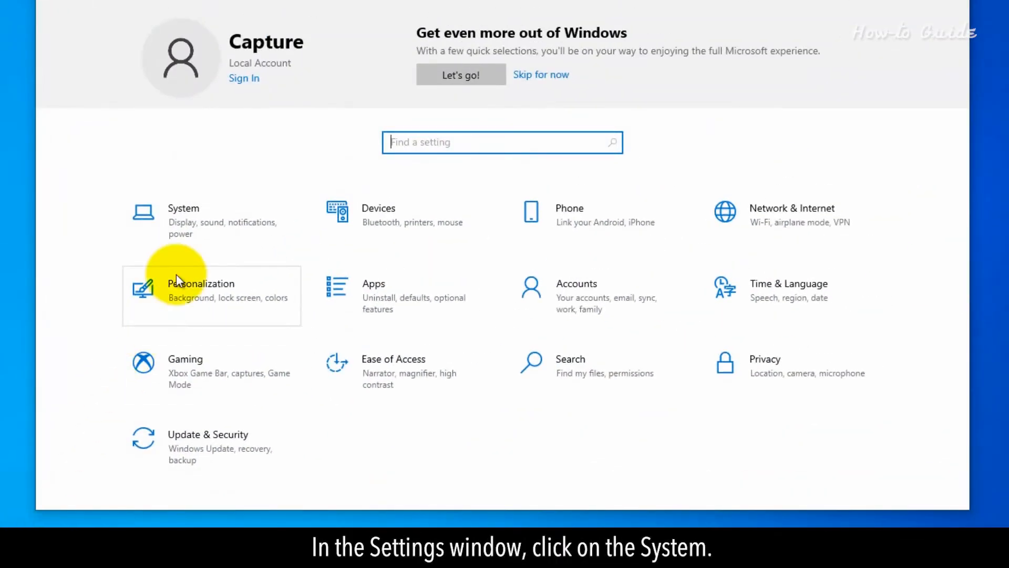
# Go to System and open the Storage page for Local Disk (C:).
pyautogui.click(184, 218)
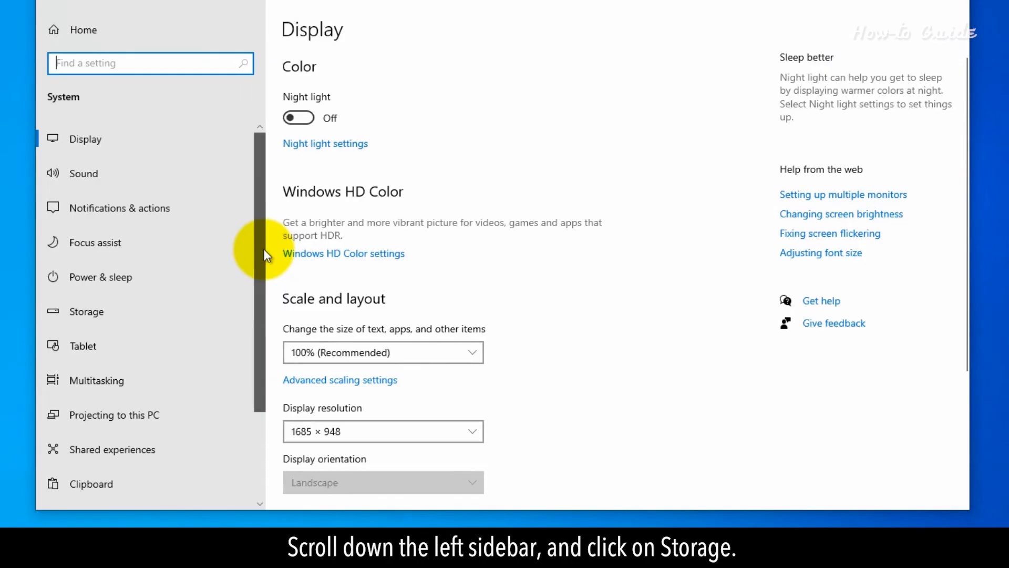
pyautogui.scroll(-3)
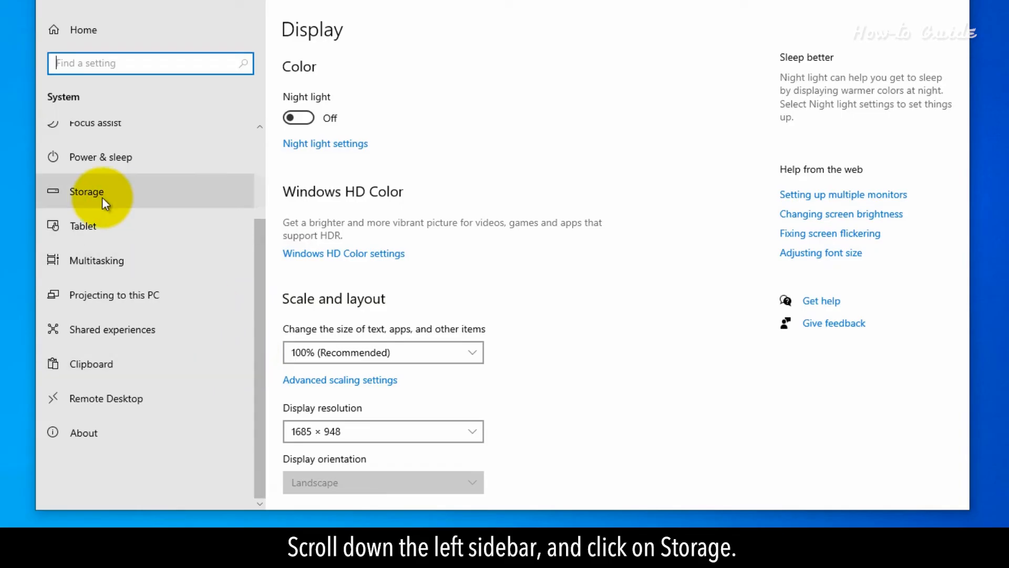
pyautogui.click(86, 191)
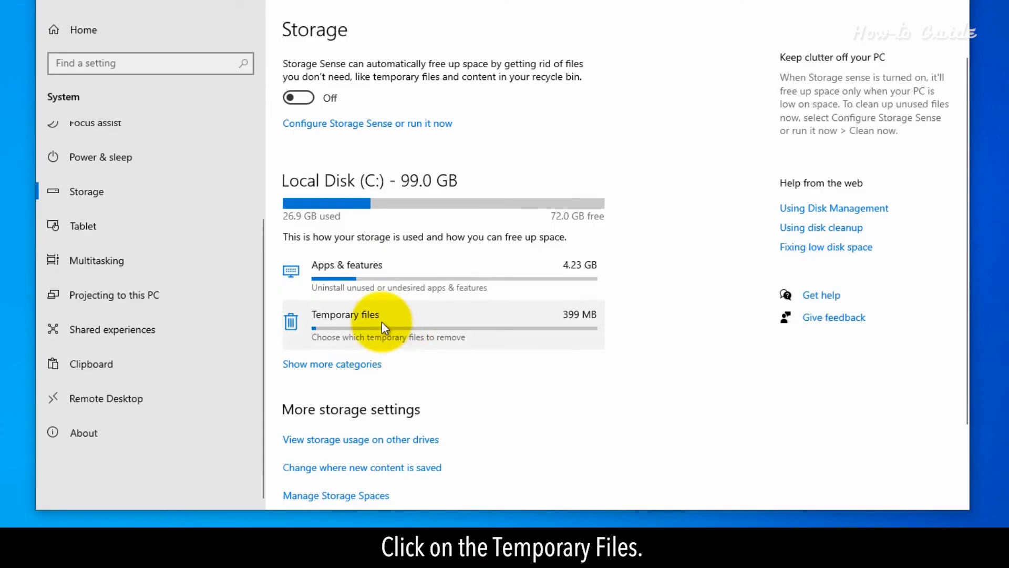
# Remove the ticked temporary files, 4.75 GB including Windows Update Cleanup and upgrade logs.
pyautogui.click(344, 314)
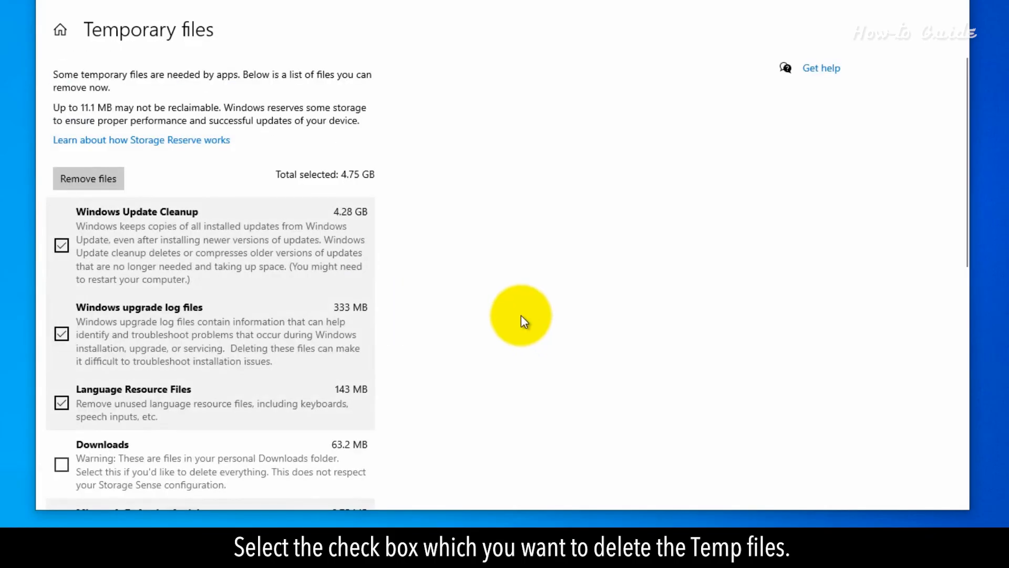
pyautogui.moveTo(250, 205)
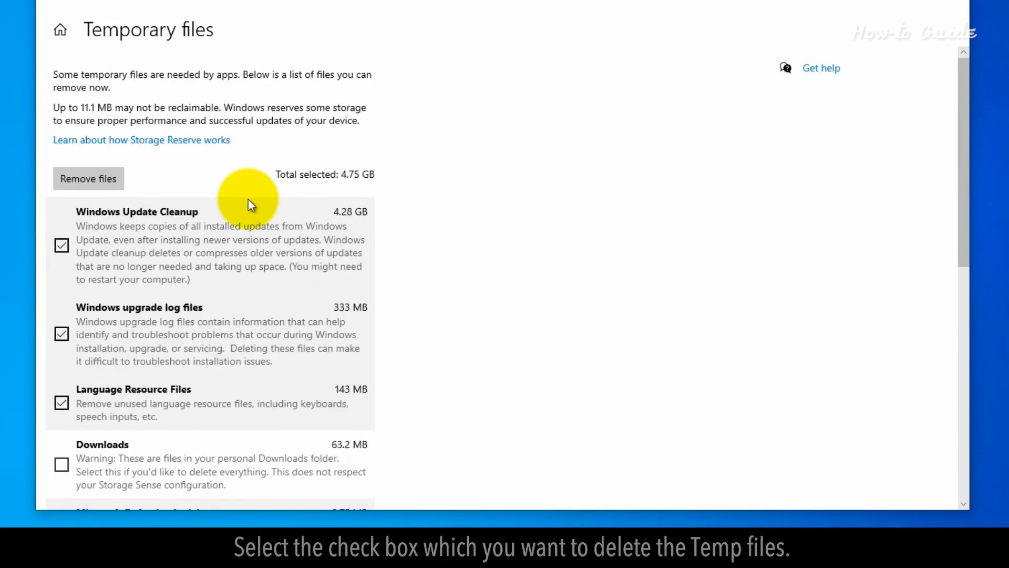
pyautogui.click(88, 178)
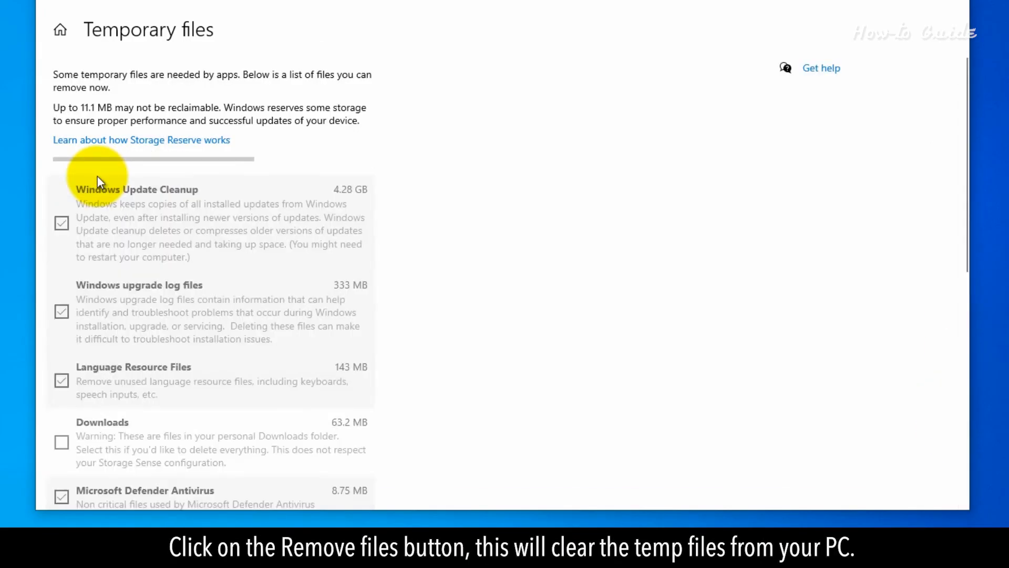